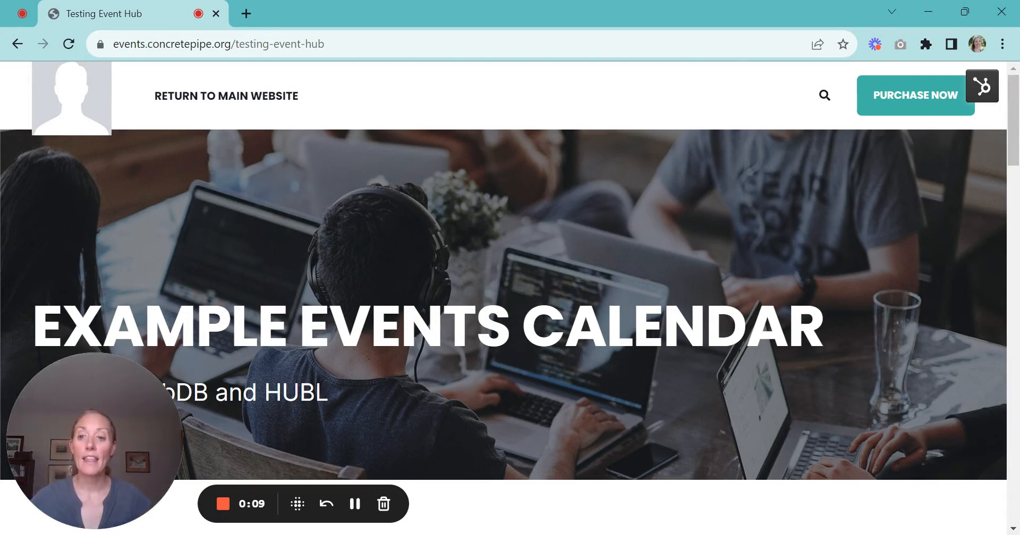
Scroll the events calendar to Name of Event 2 and follow its Register link.
scroll(down, 3)
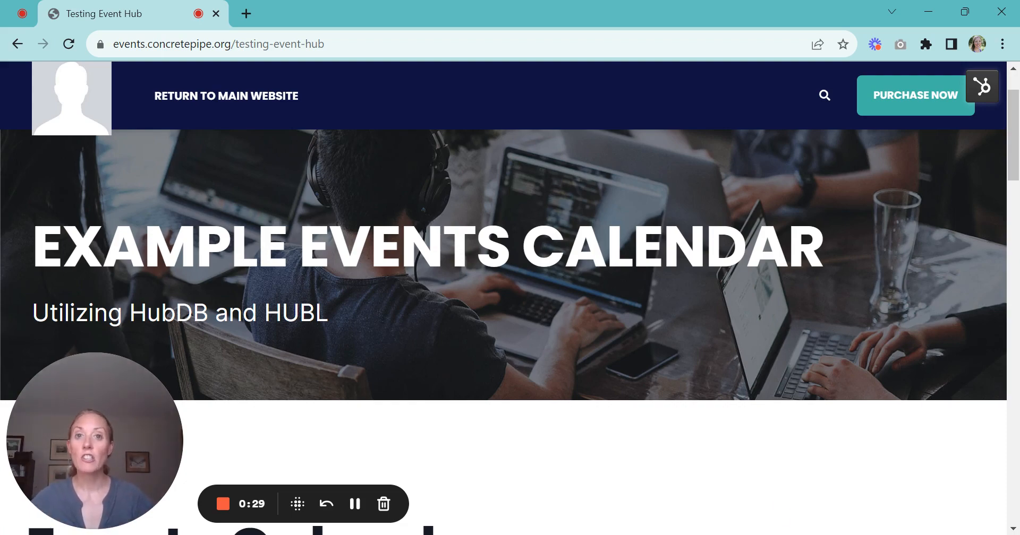
scroll(down, 3)
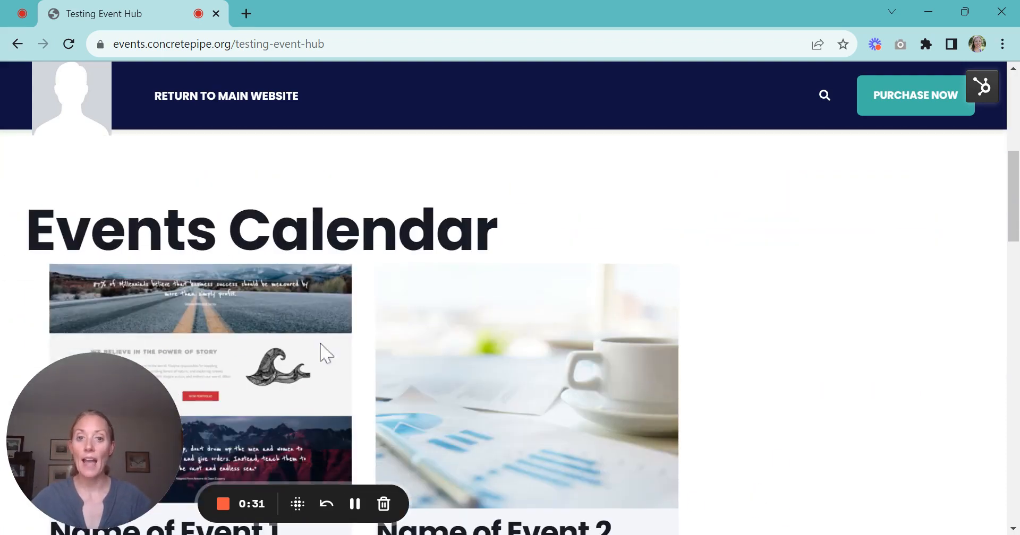
scroll(down, 3)
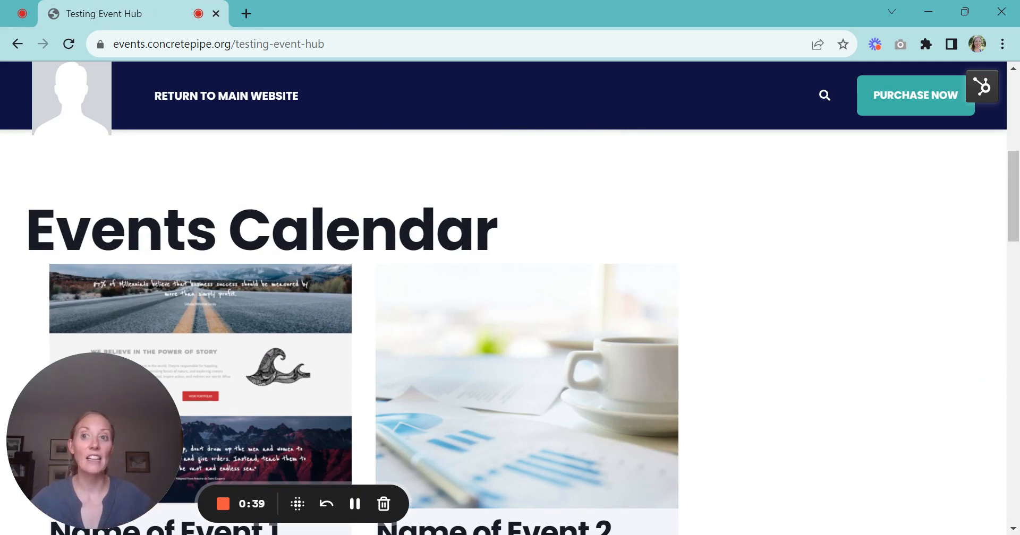
mouse_move(614, 236)
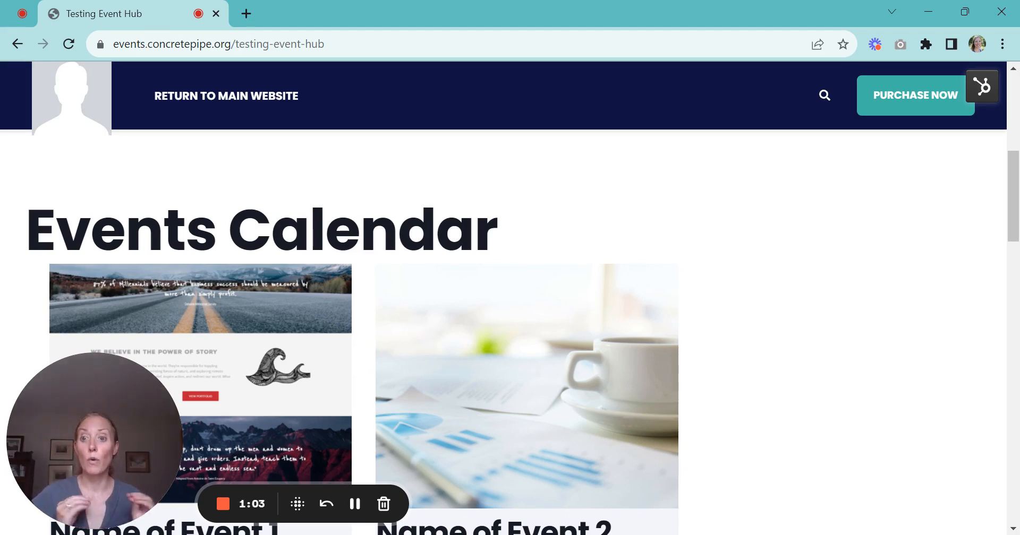
scroll(down, 3)
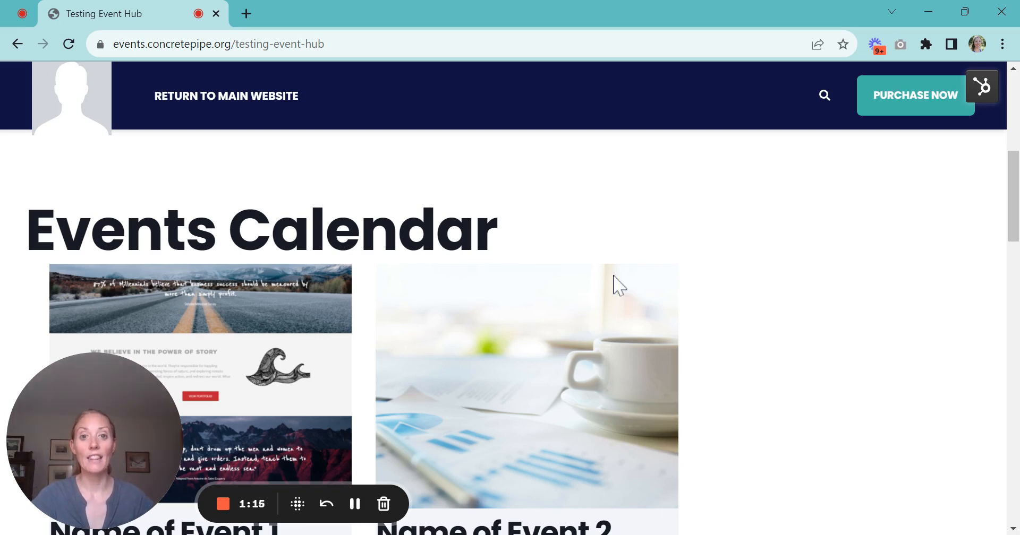
mouse_move(627, 275)
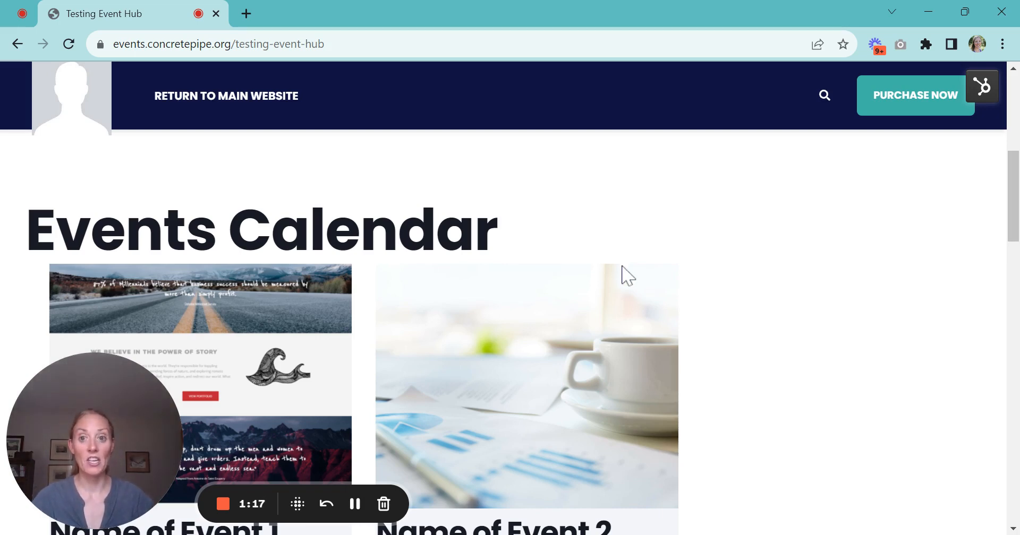
scroll(down, 3)
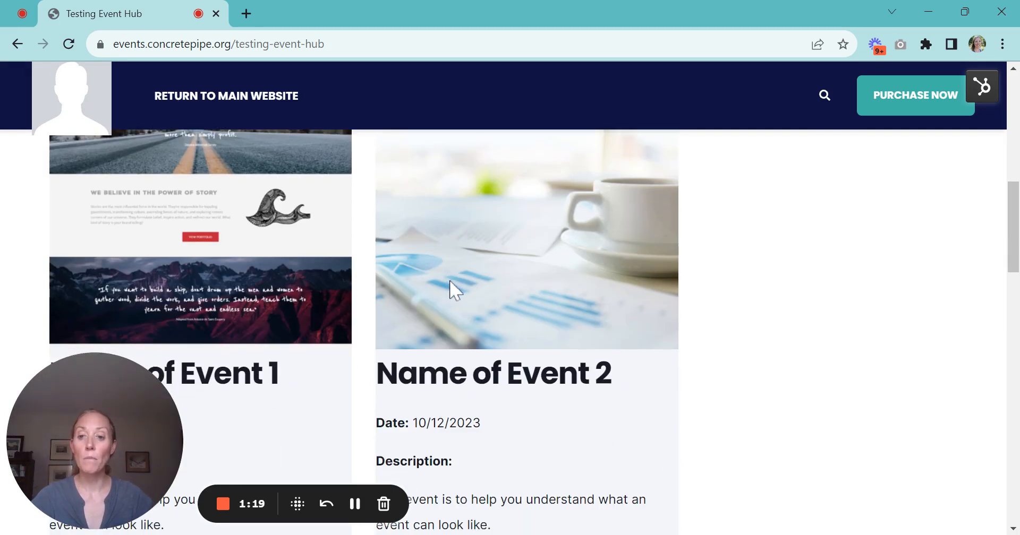
scroll(down, 3)
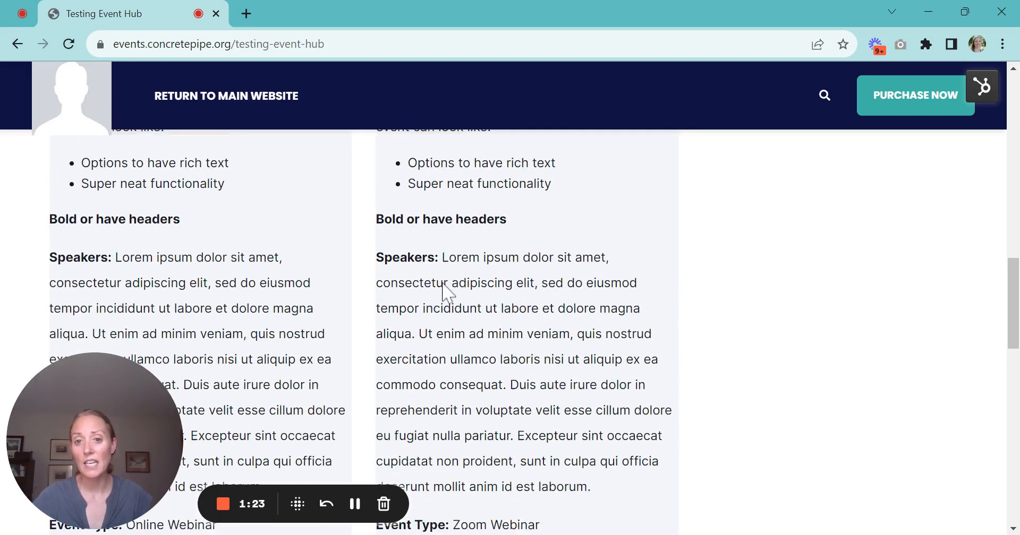
scroll(down, 3)
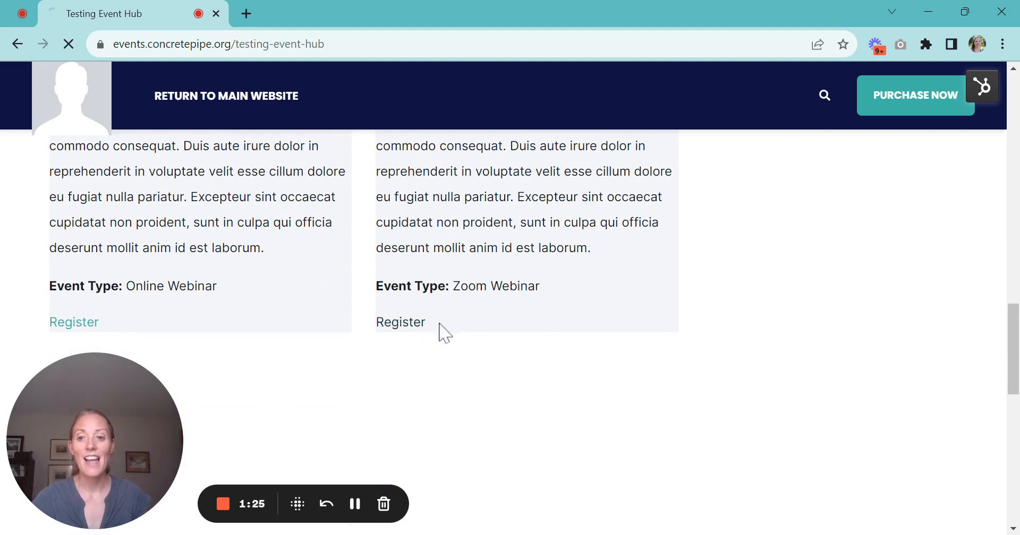
click(400, 322)
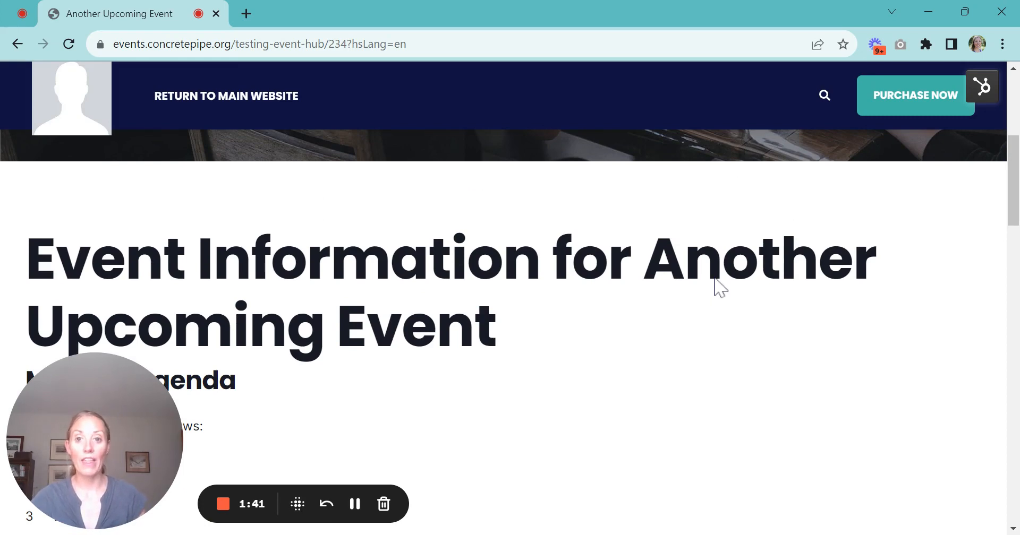
Scroll the Another Upcoming Event page through agenda and speaker sections to the registration form.
scroll(down, 3)
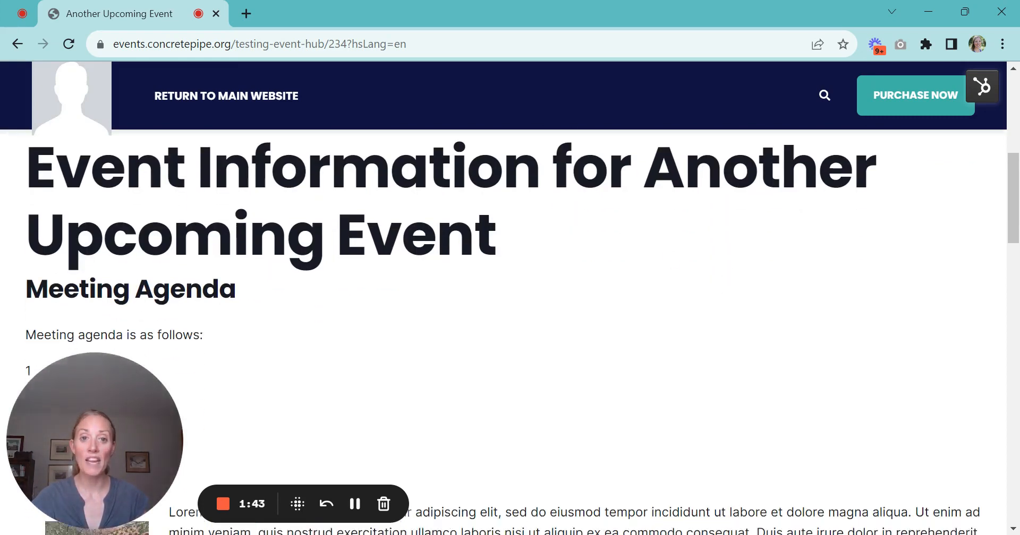
scroll(down, 3)
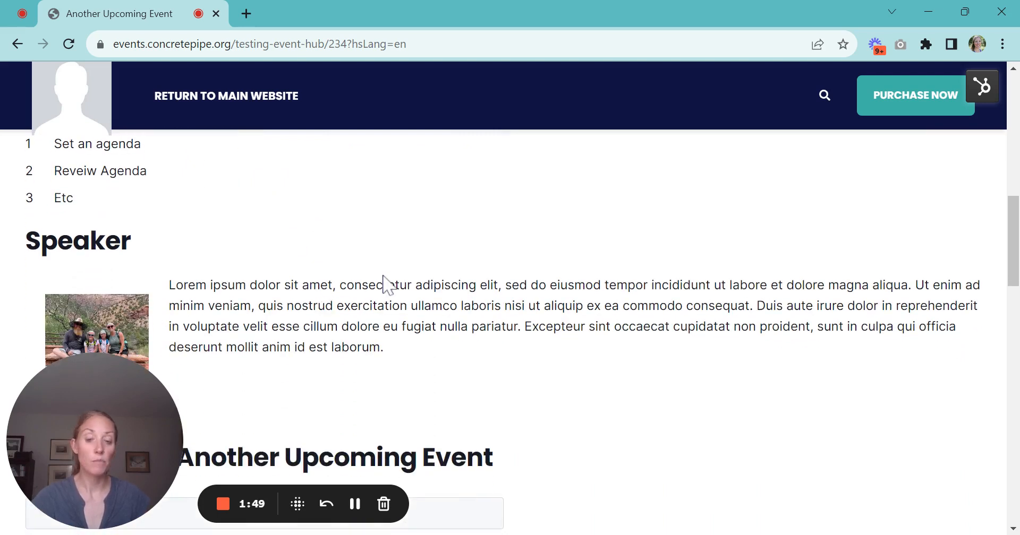
scroll(up, 3)
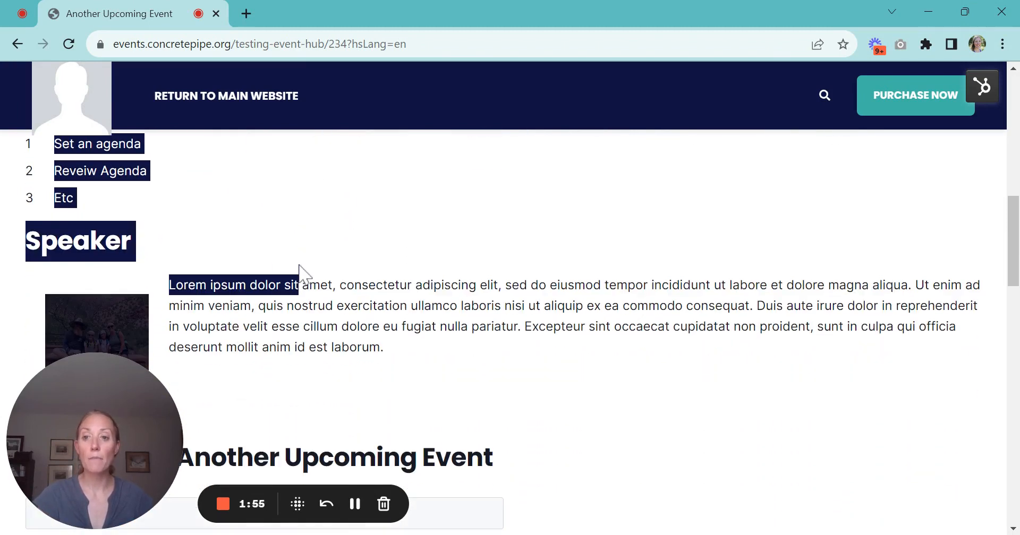
click(390, 362)
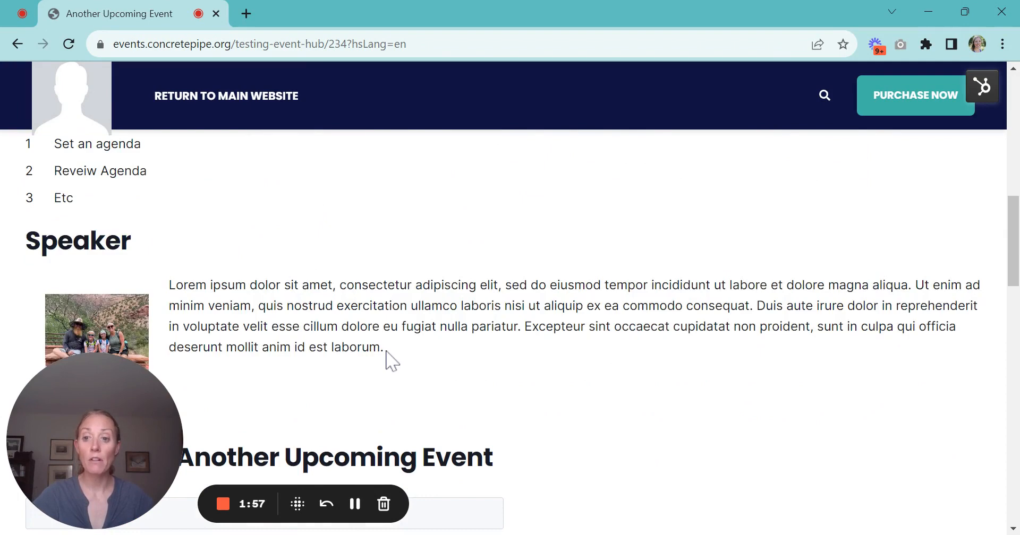
scroll(down, 3)
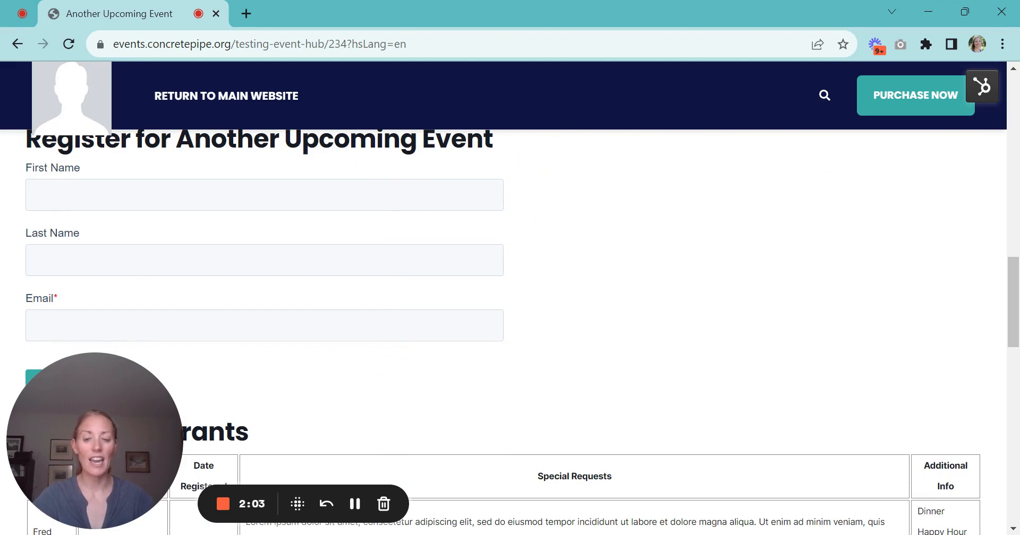
scroll(down, 3)
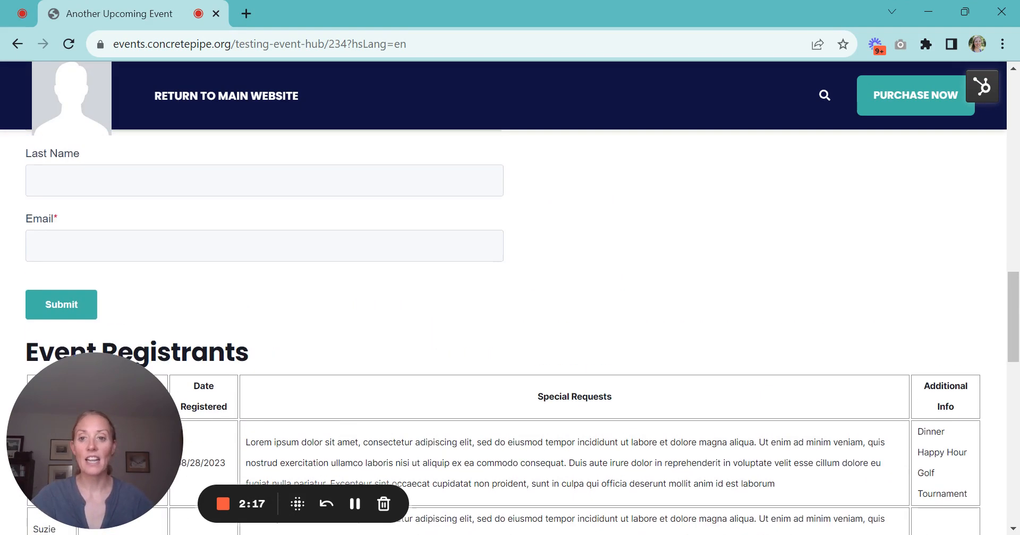
scroll(down, 3)
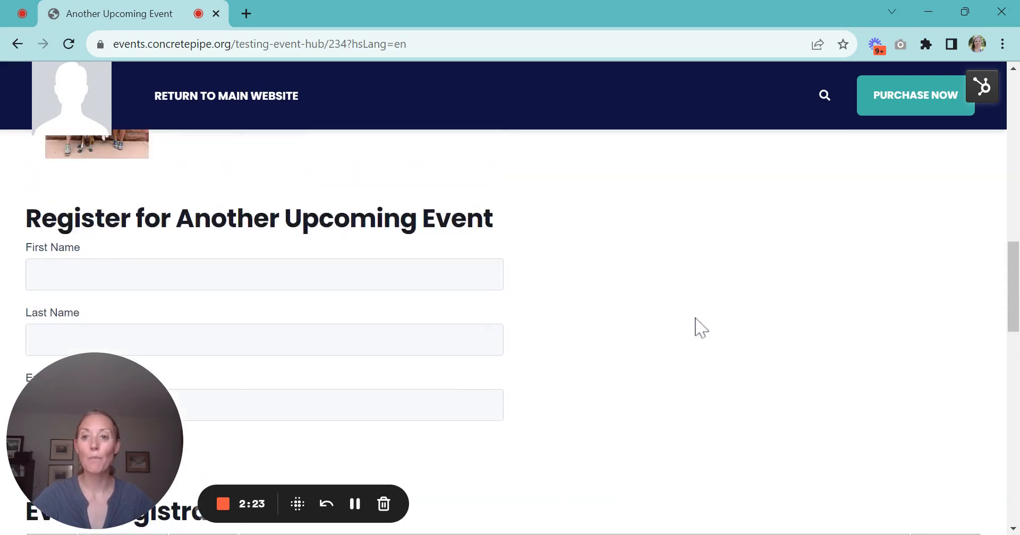
scroll(down, 3)
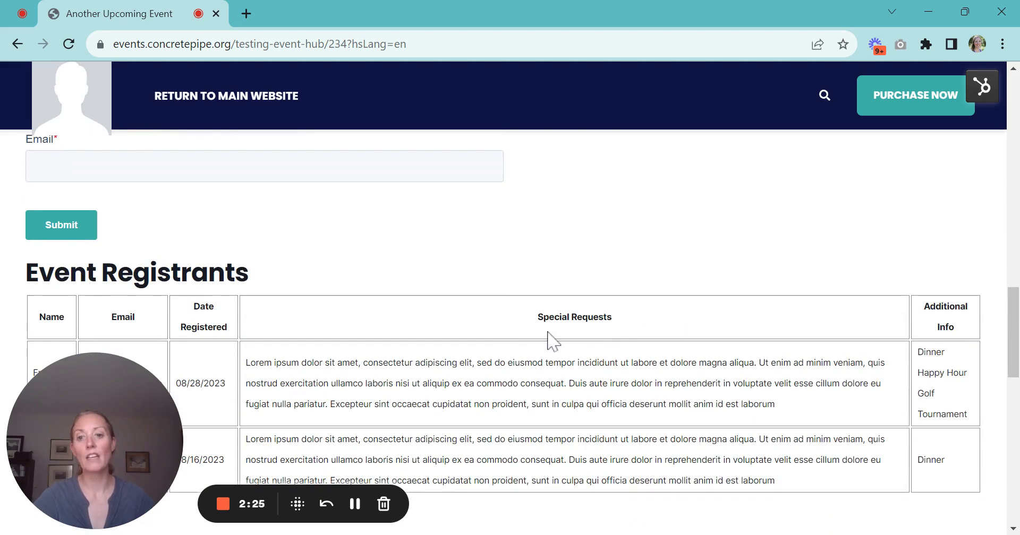
scroll(down, 3)
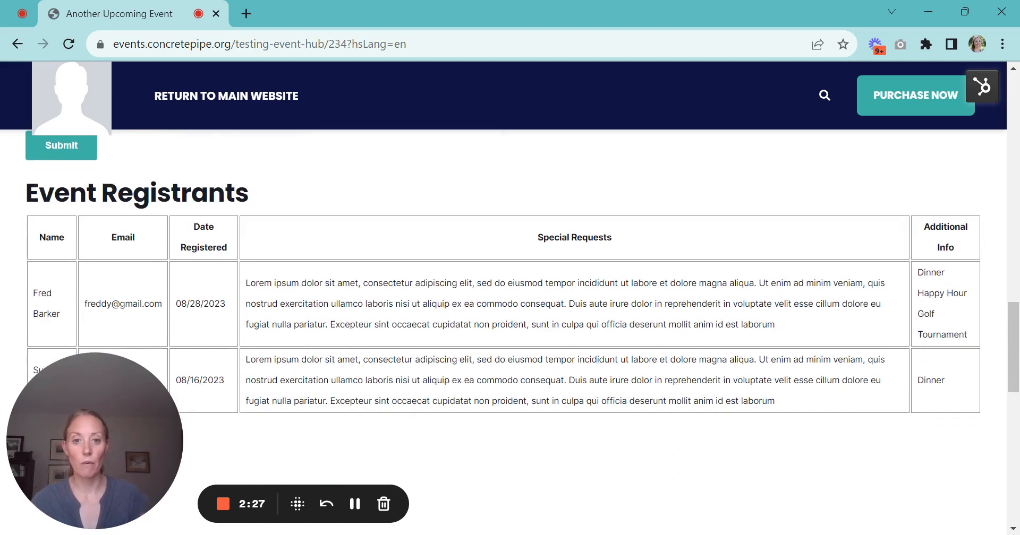
scroll(down, 3)
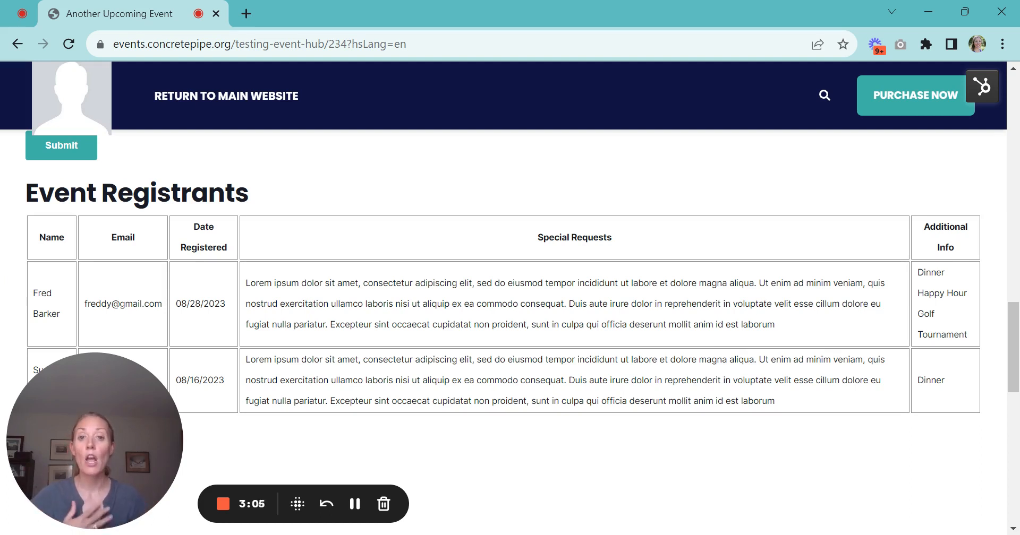
click(17, 43)
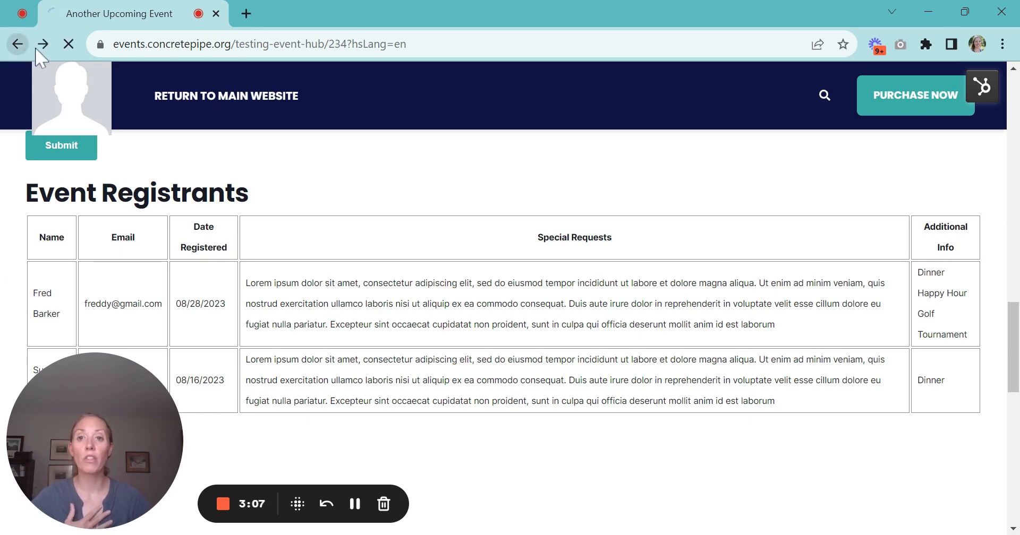
click(17, 43)
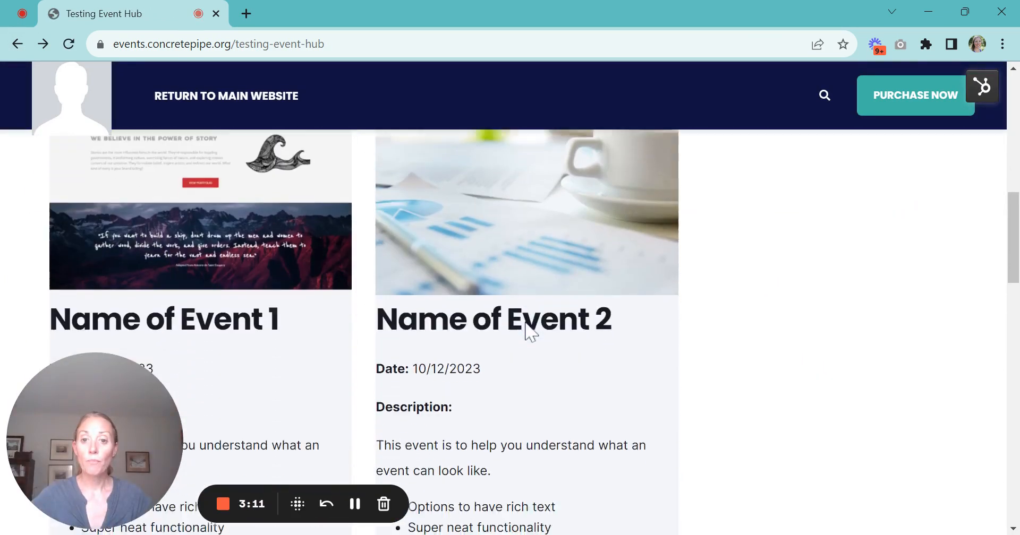
scroll(down, 3)
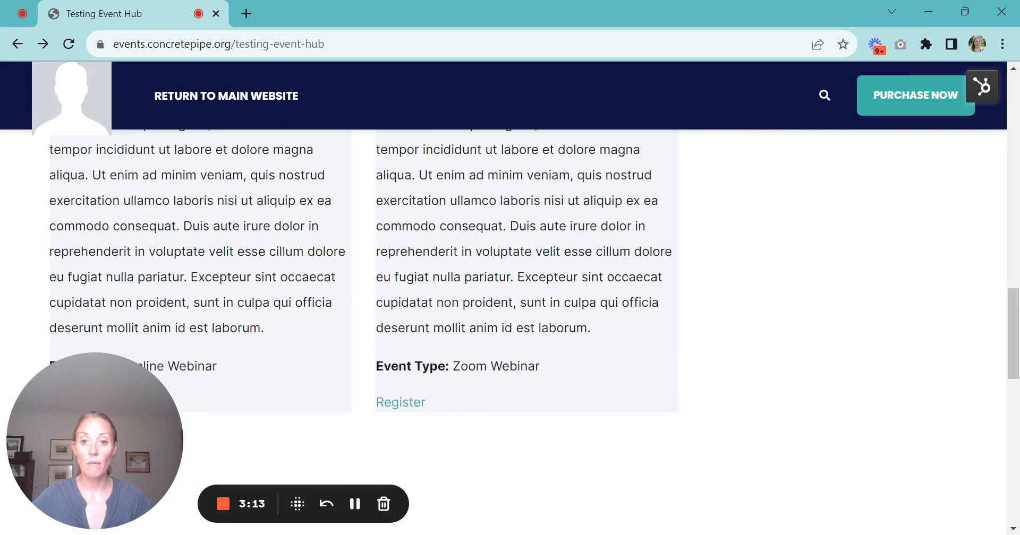
click(401, 402)
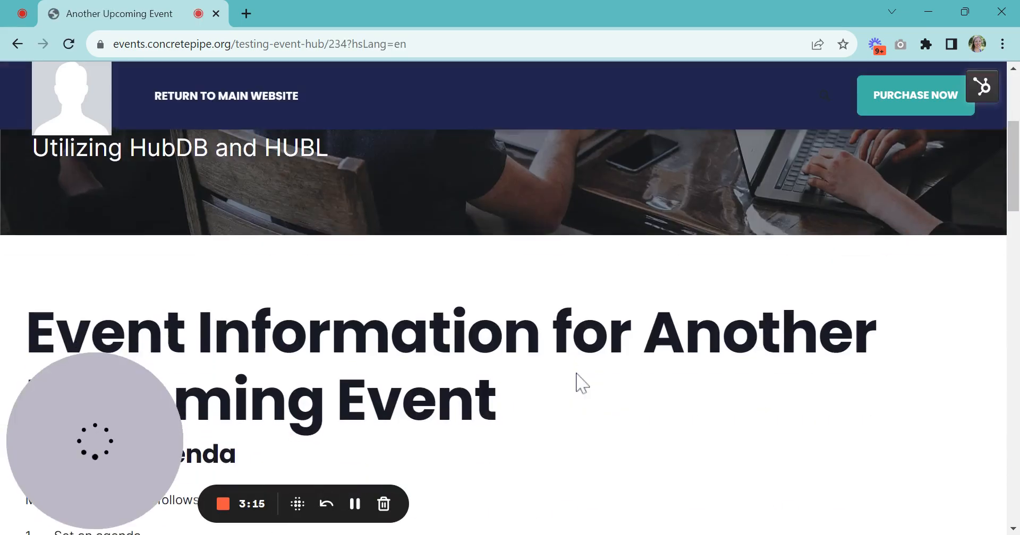
scroll(down, 3)
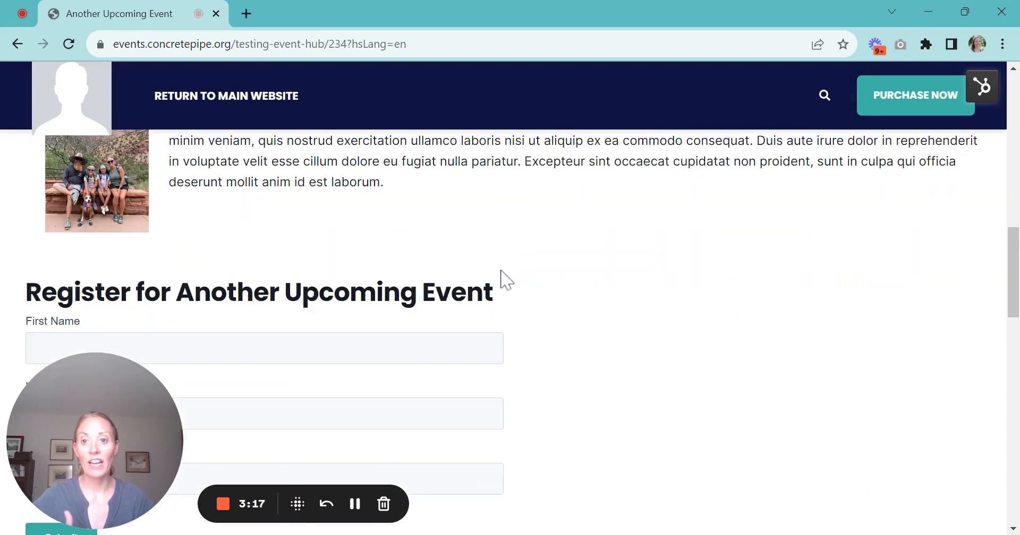
scroll(down, 3)
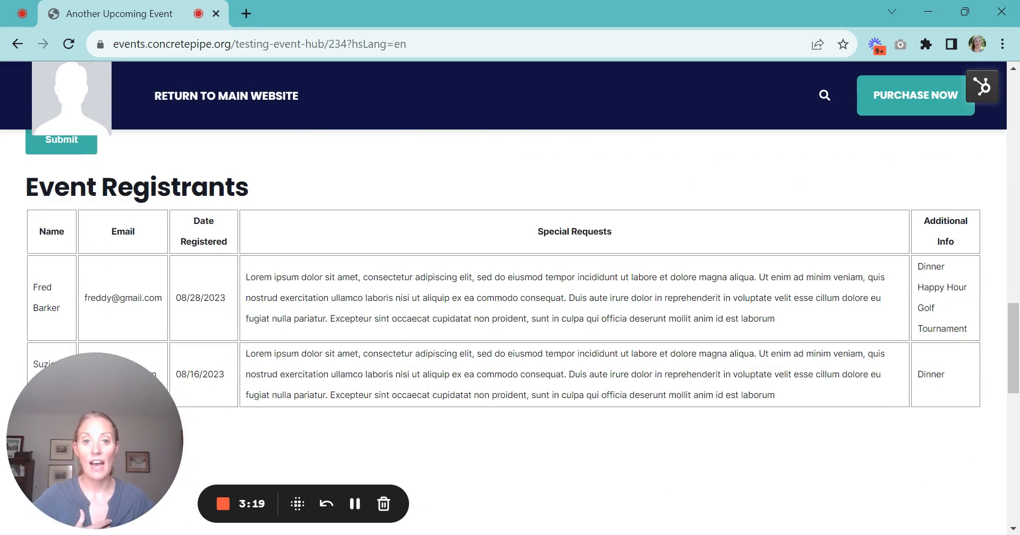
mouse_move(621, 357)
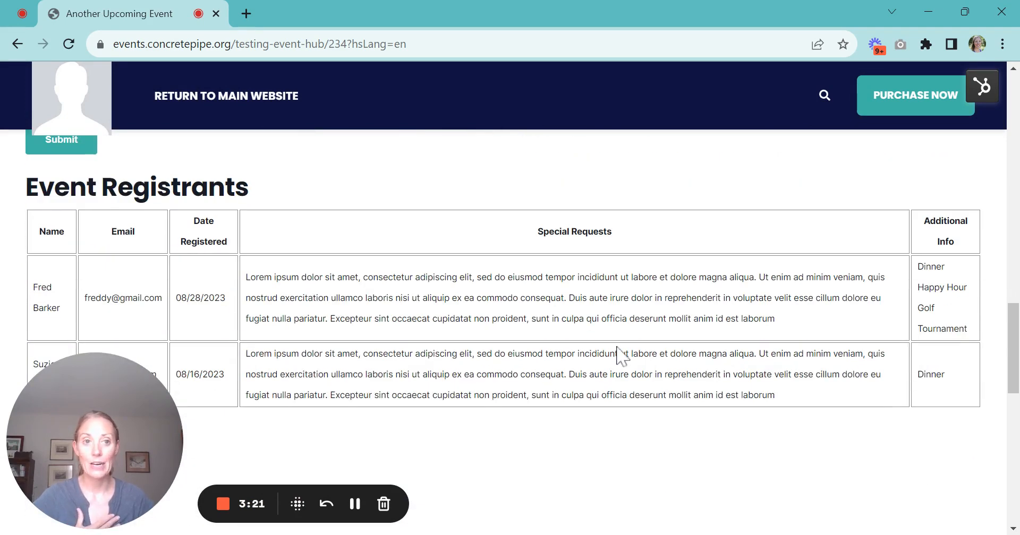
mouse_move(677, 413)
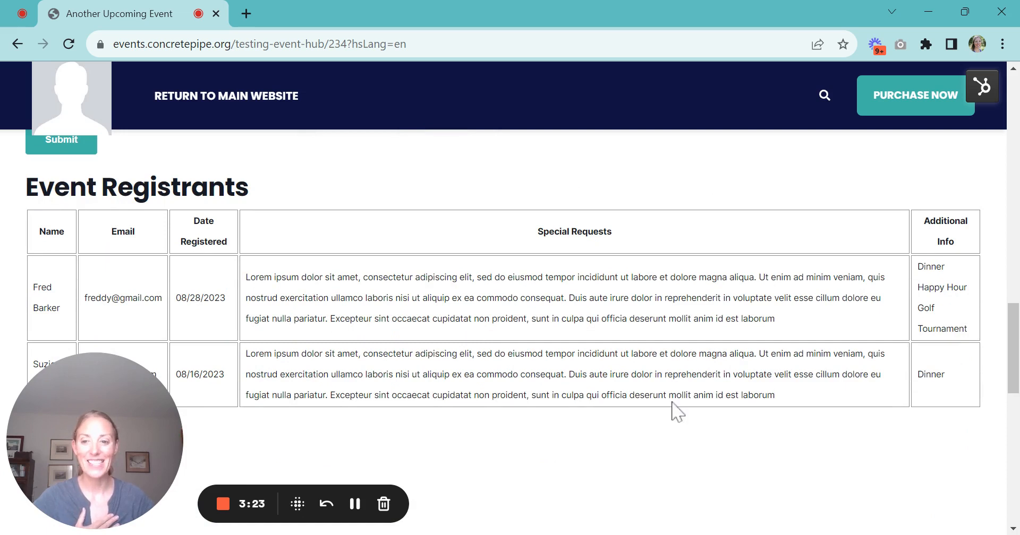